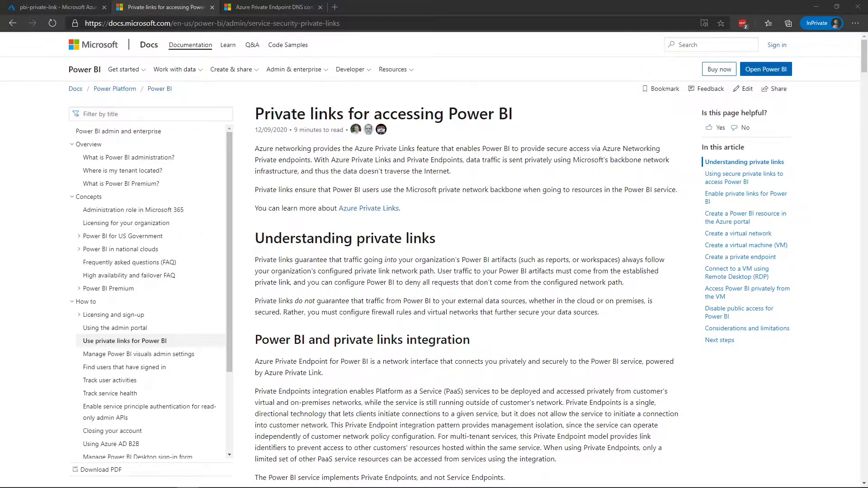
# - Scroll through the pbi-private-link resource list to view all 18 resources
pyautogui.scroll(-3)
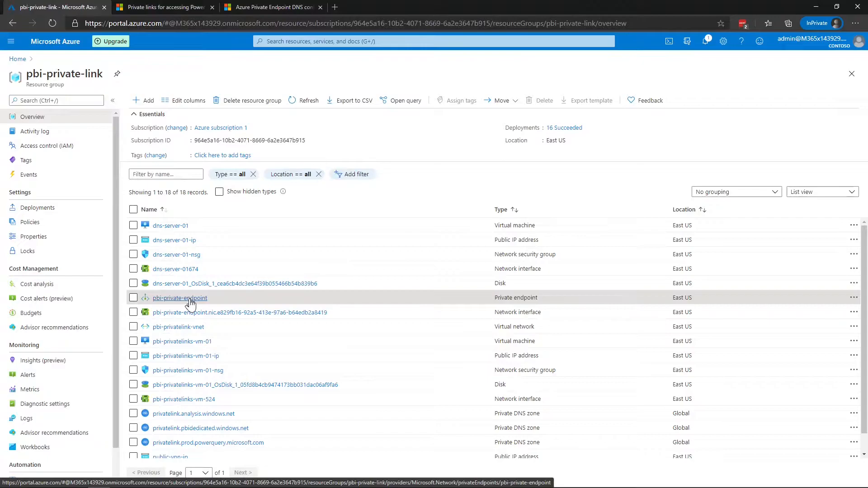
pyautogui.click(179, 298)
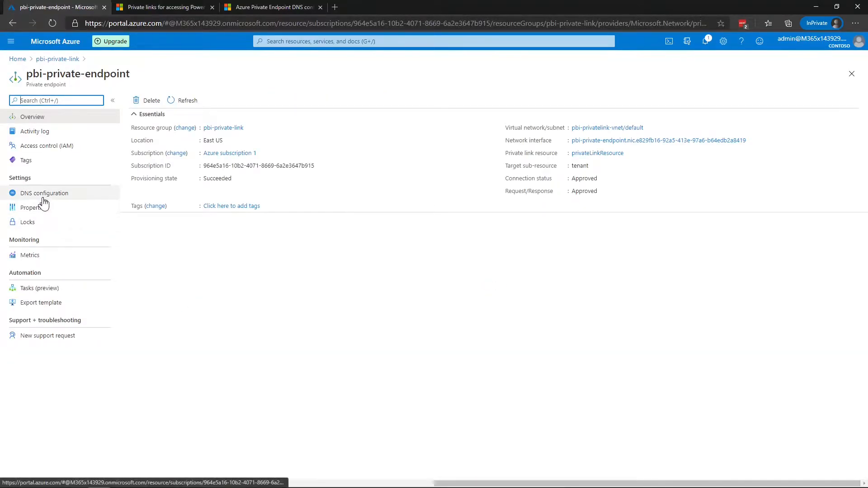
pyautogui.click(44, 193)
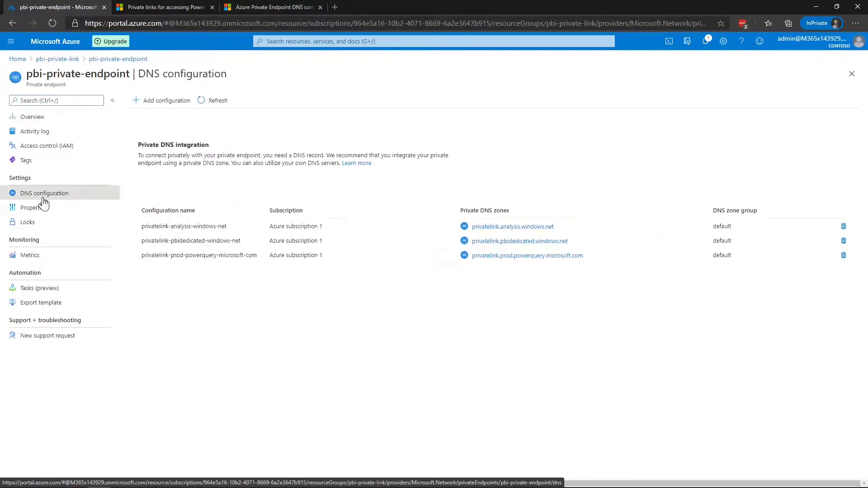
pyautogui.moveTo(324, 311)
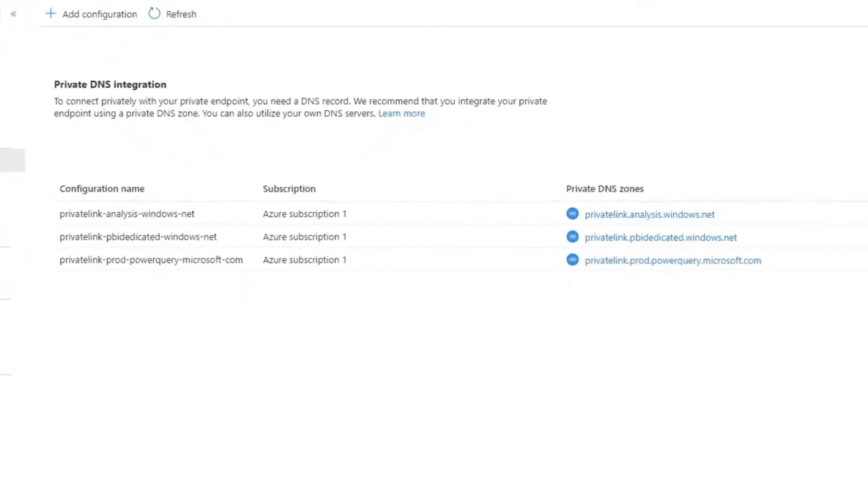
pyautogui.scroll(3)
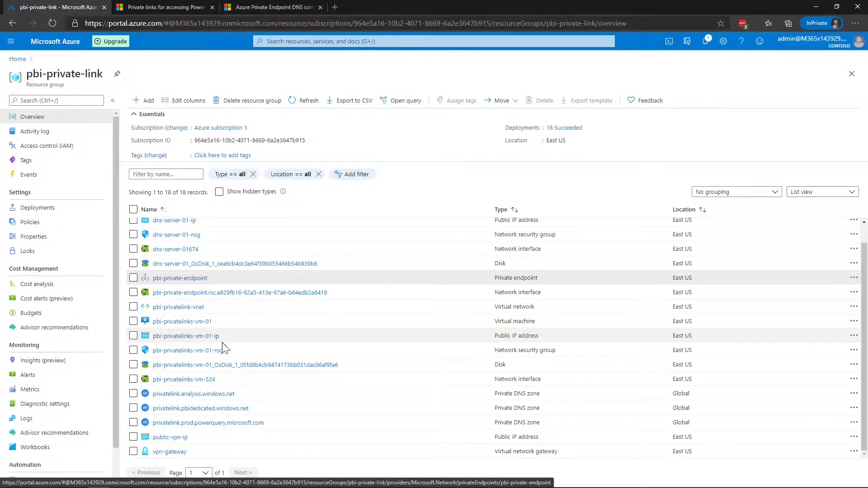
pyautogui.moveTo(169, 452)
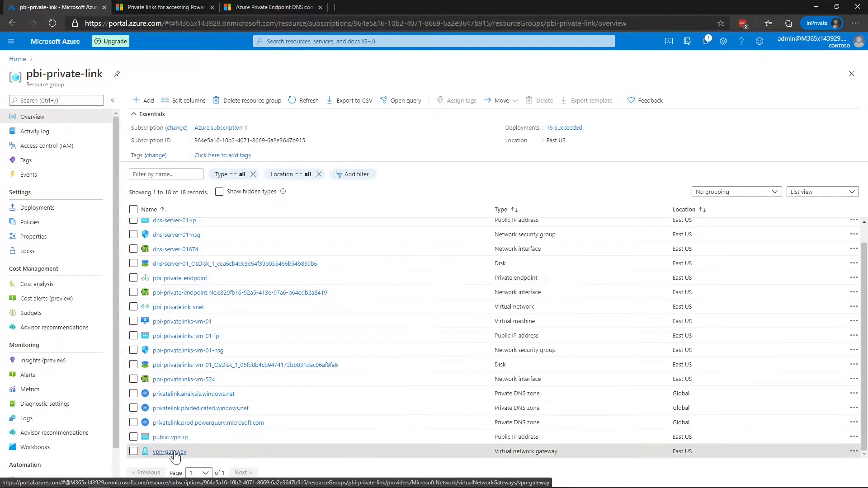
# - Download the VPN client from vpn-gateway's point-to-site configuration
pyautogui.click(170, 452)
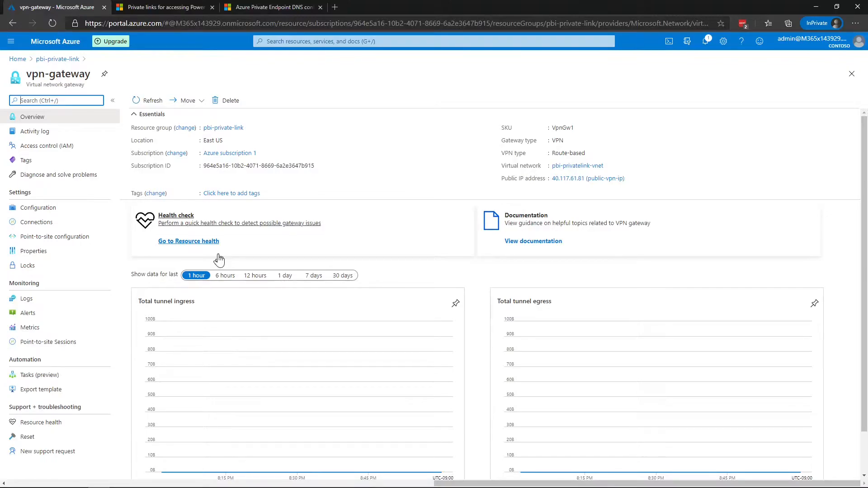
pyautogui.moveTo(54, 237)
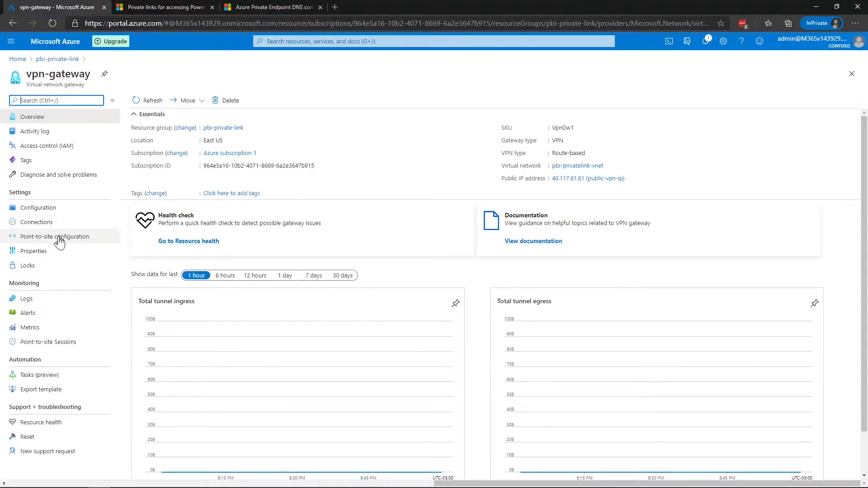
pyautogui.click(54, 236)
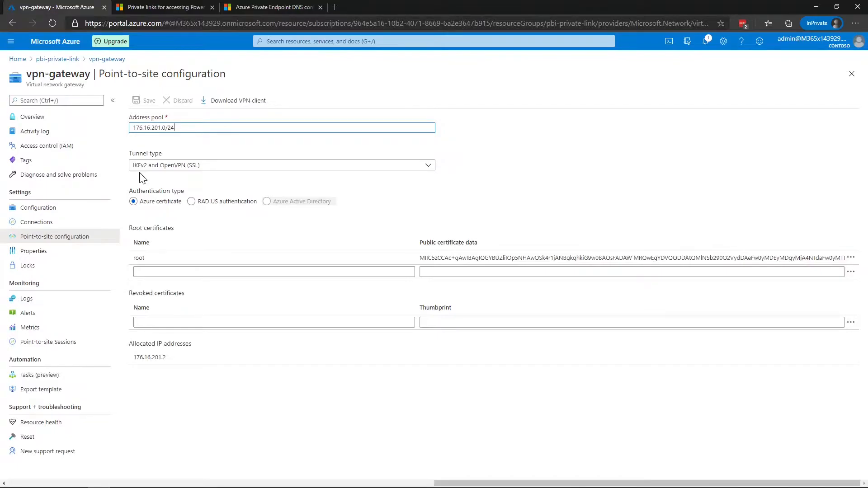
pyautogui.moveTo(238, 108)
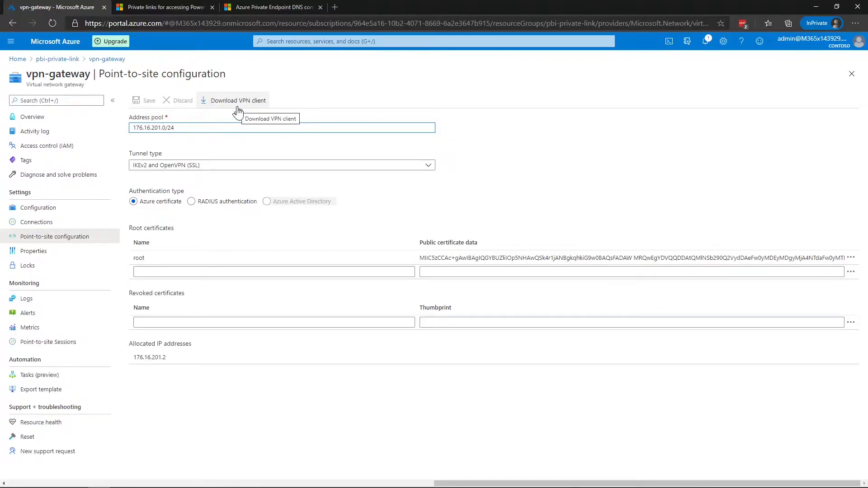
pyautogui.click(57, 58)
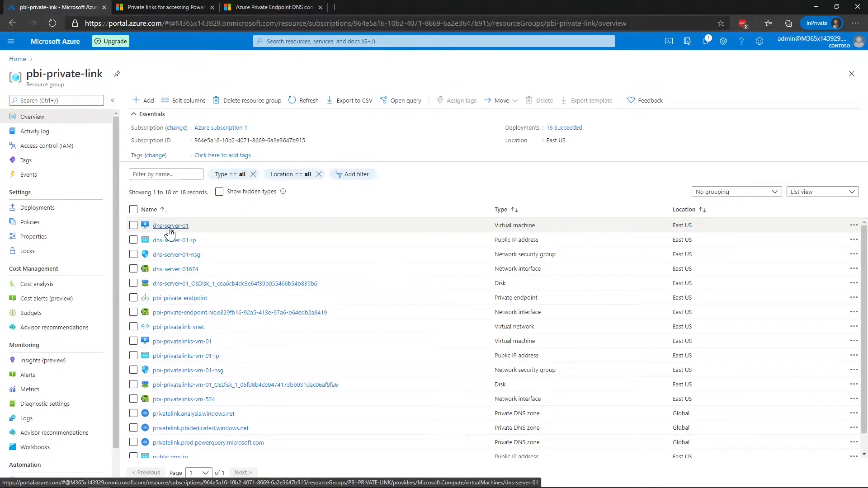
# - Open the dns-server-01 virtual machine
pyautogui.click(441, 7)
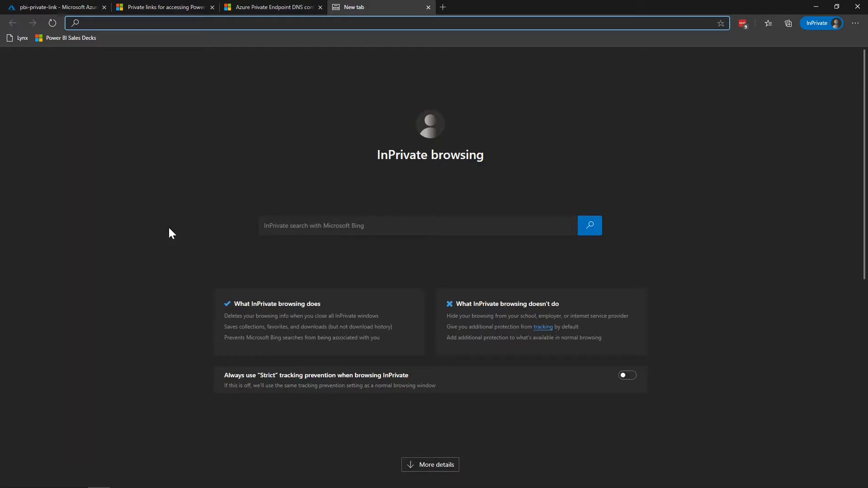
# - Browse to app.powerbi.com, which shows a 403 access-denied page
pyautogui.write('app.powerbi.com')
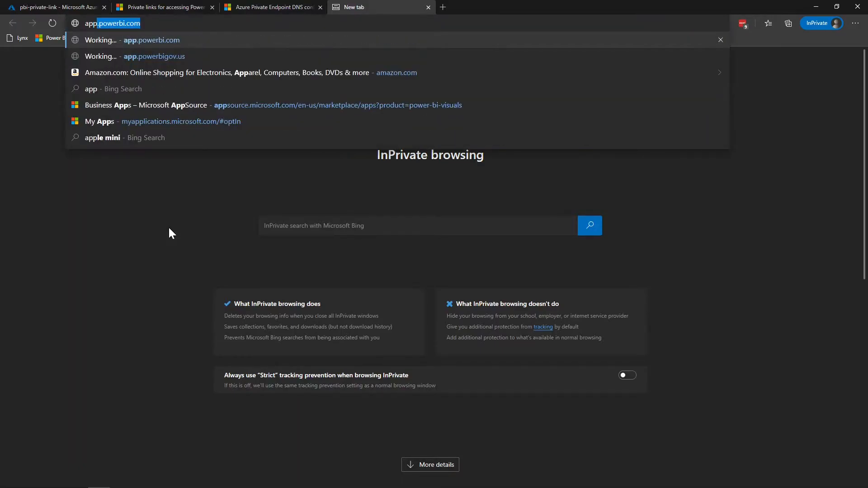
pyautogui.press('Return')
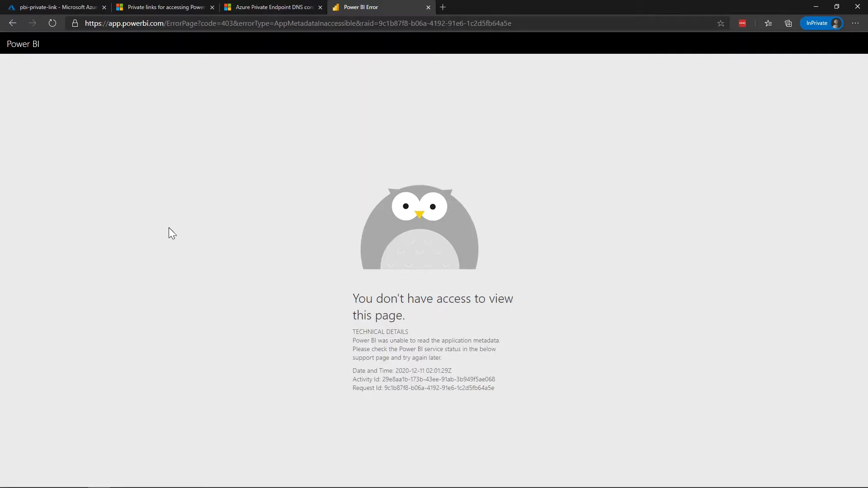
pyautogui.moveTo(486, 462)
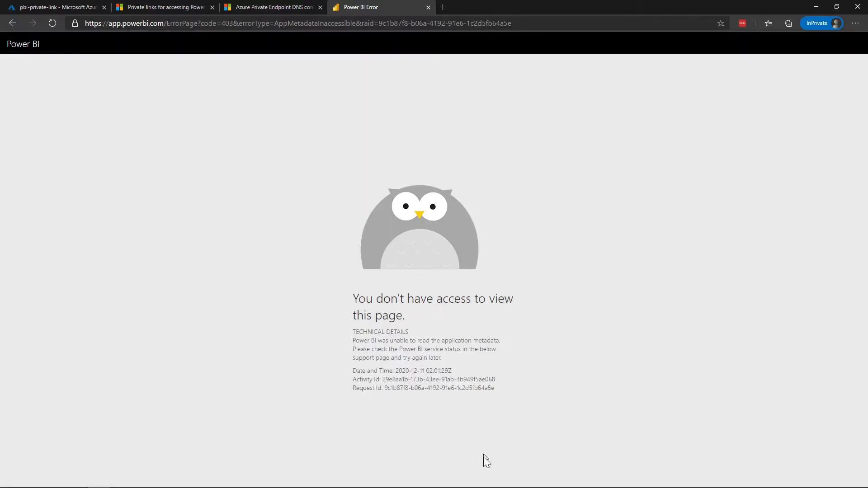
pyautogui.moveTo(232, 479)
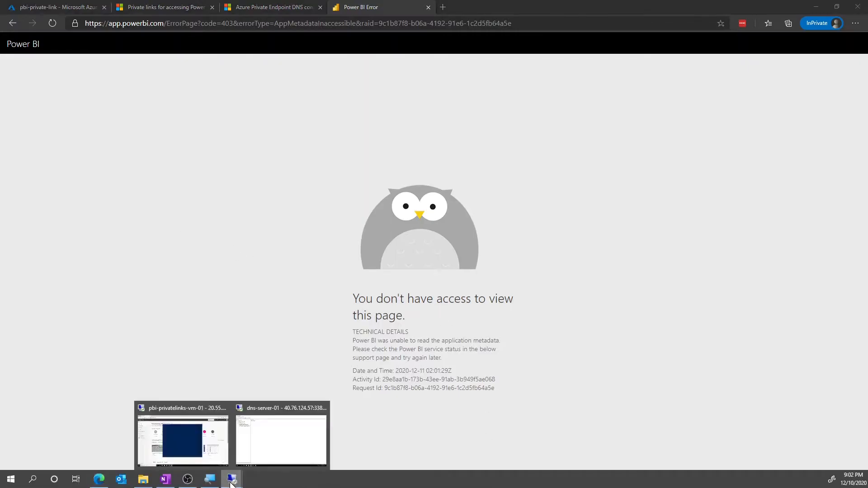
# - Load Power BI home in the pbi-privatelinks-vm-01 session, then open PowerShell
pyautogui.click(182, 440)
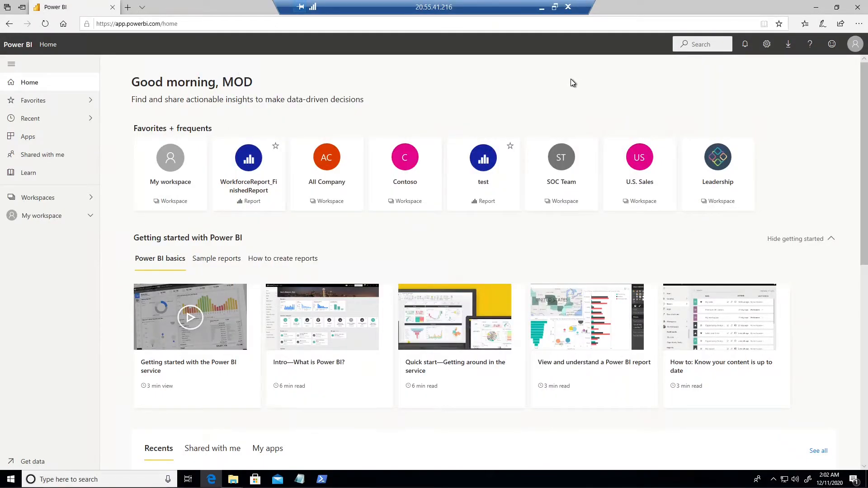
pyautogui.click(137, 23)
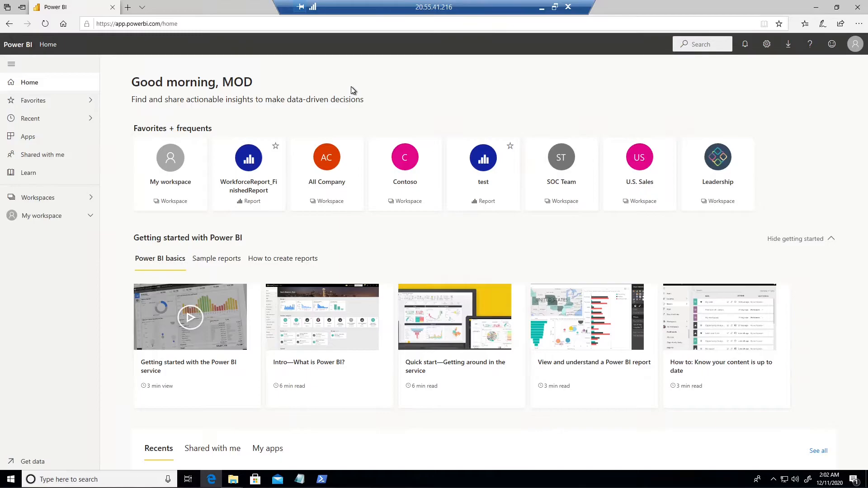
pyautogui.moveTo(380, 324)
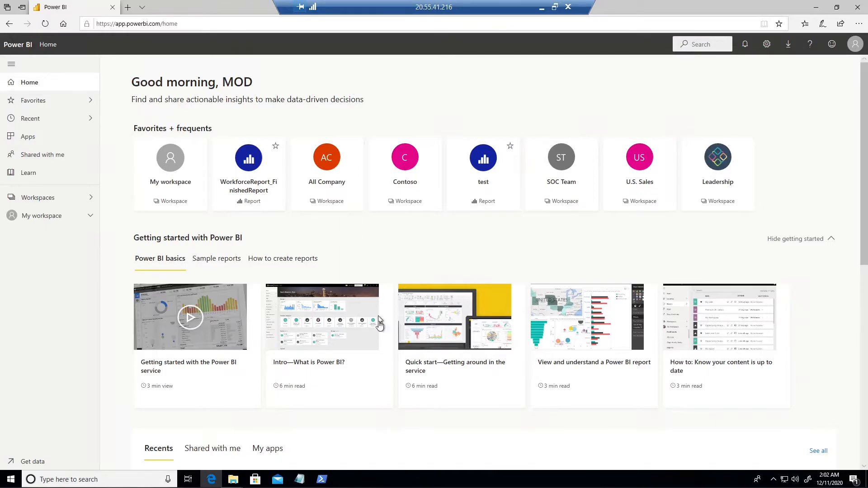
pyautogui.click(321, 480)
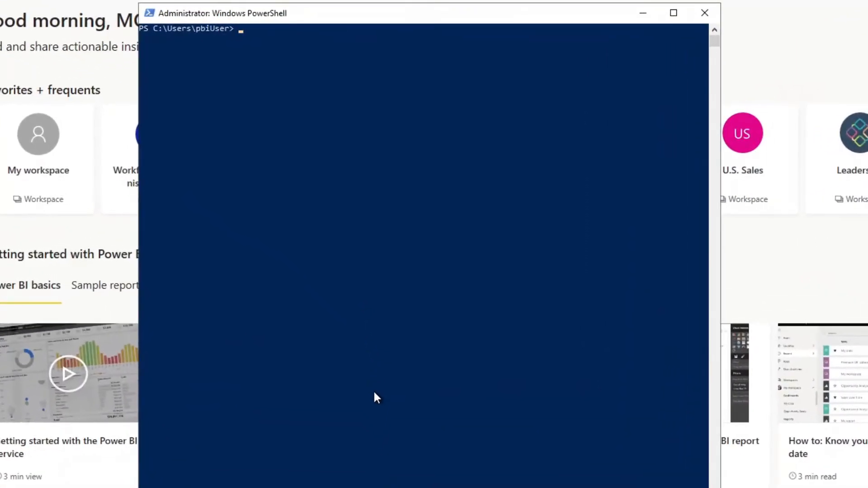
# - Run nslookup app.powerbi.com in the admin PowerShell window
pyautogui.write('nslookup app.pow')
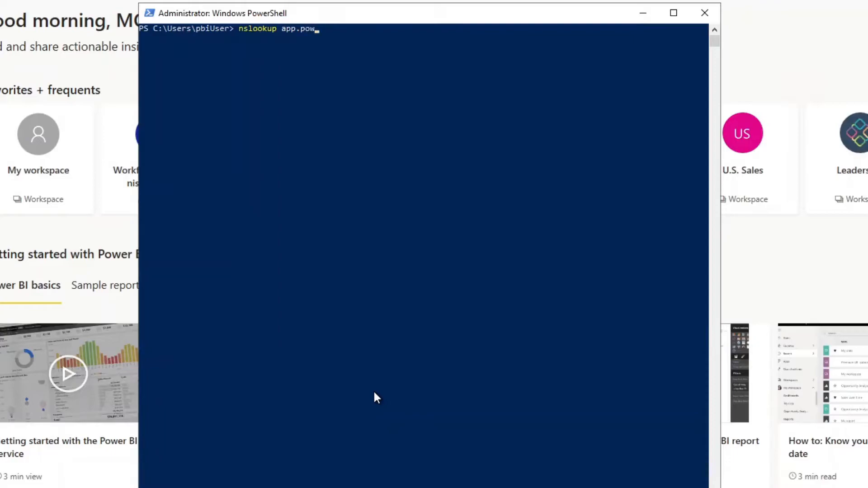
pyautogui.press('Return')
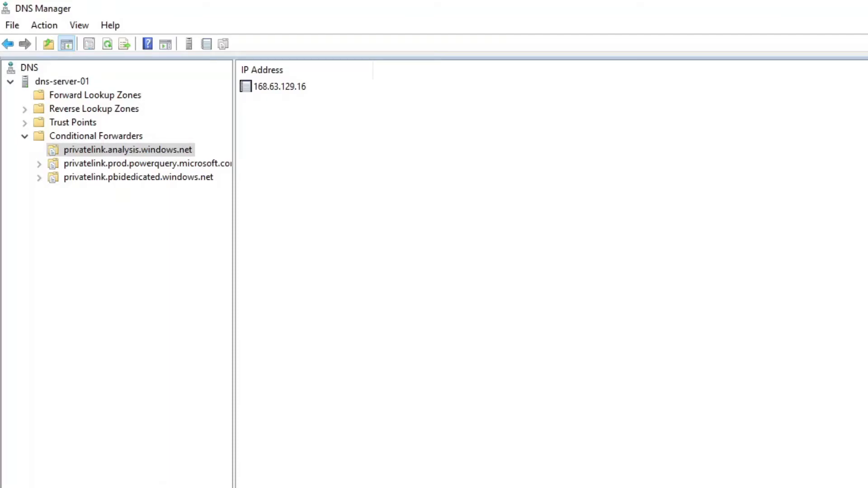
pyautogui.moveTo(247, 232)
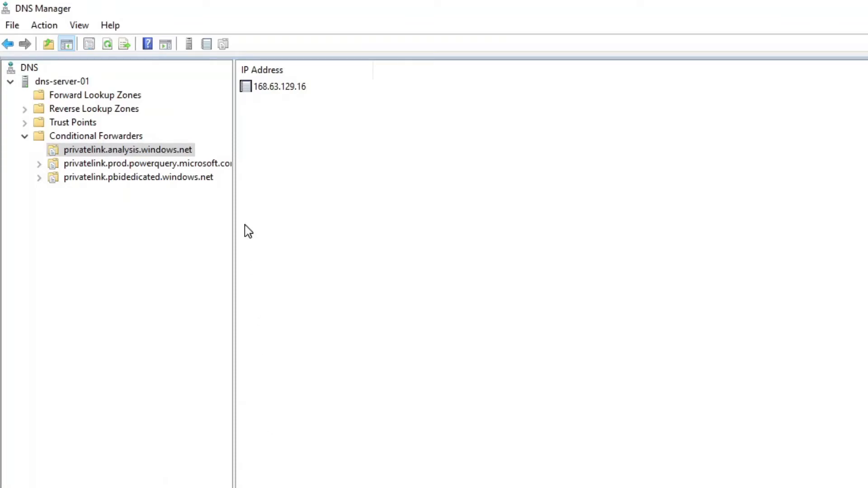
pyautogui.moveTo(246, 188)
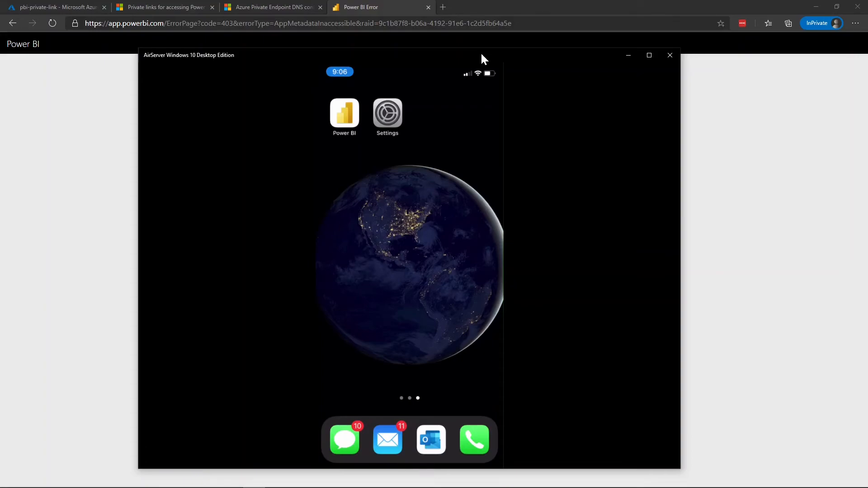
# - Open the iPhone's Wi-Fi Configure DNS page, currently Automatic with 192.168.86.1
pyautogui.click(387, 113)
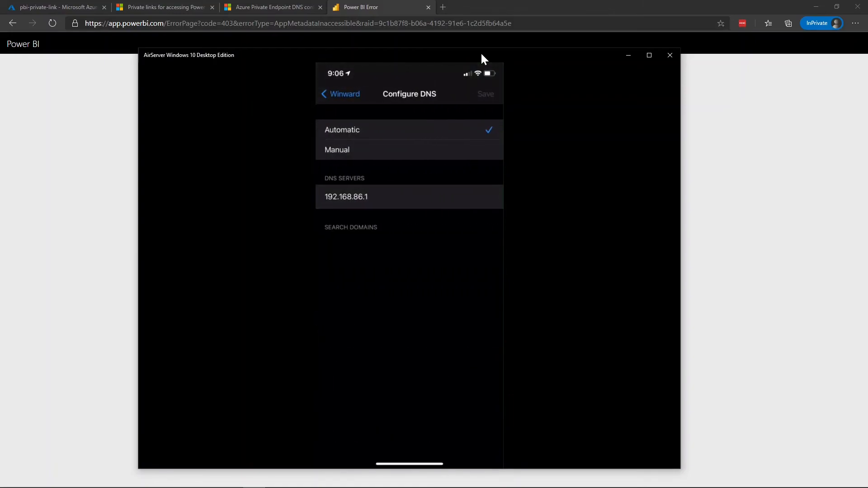
# - Switch iPhone DNS to Manual, replace 192.168.86.1 with 10.1.0.8, and save
pyautogui.click(337, 150)
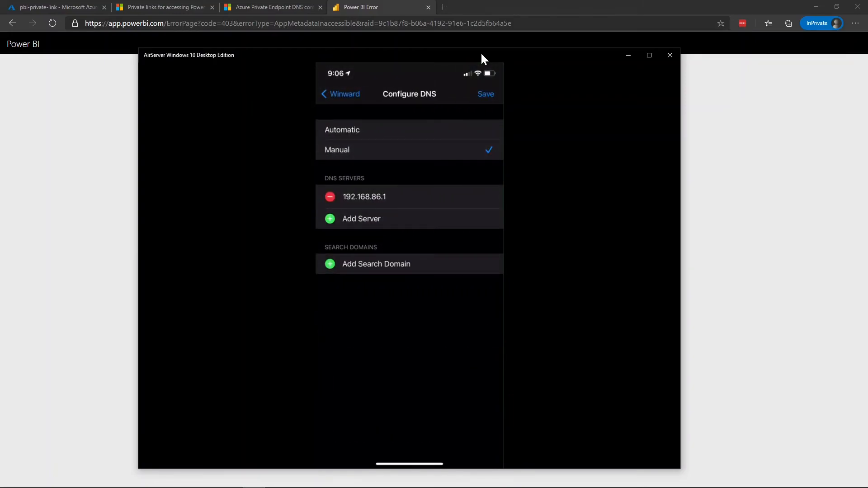
pyautogui.click(330, 196)
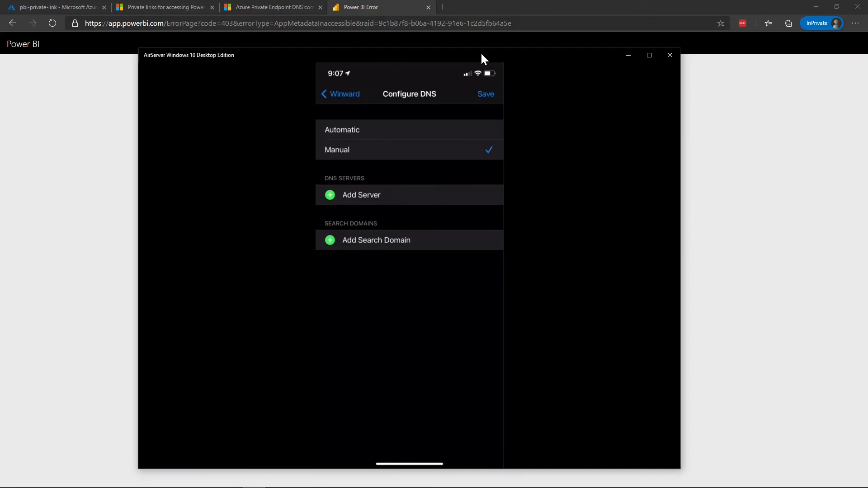
pyautogui.click(361, 195)
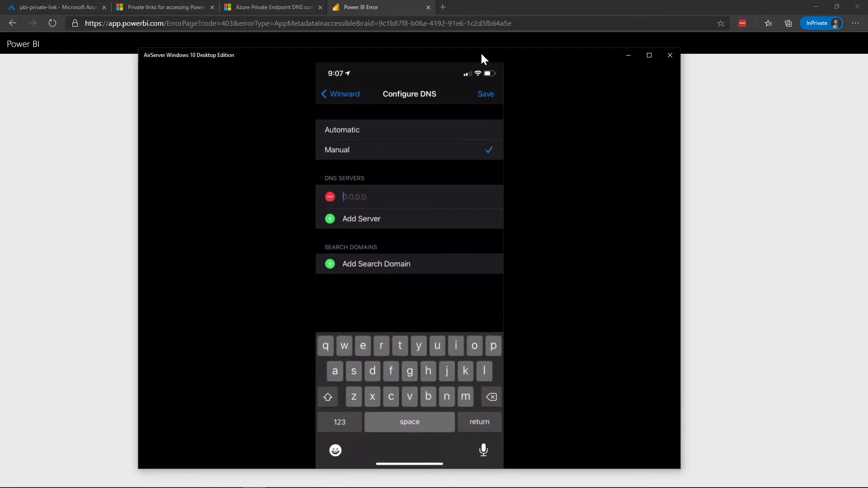
pyautogui.write('10.1.0')
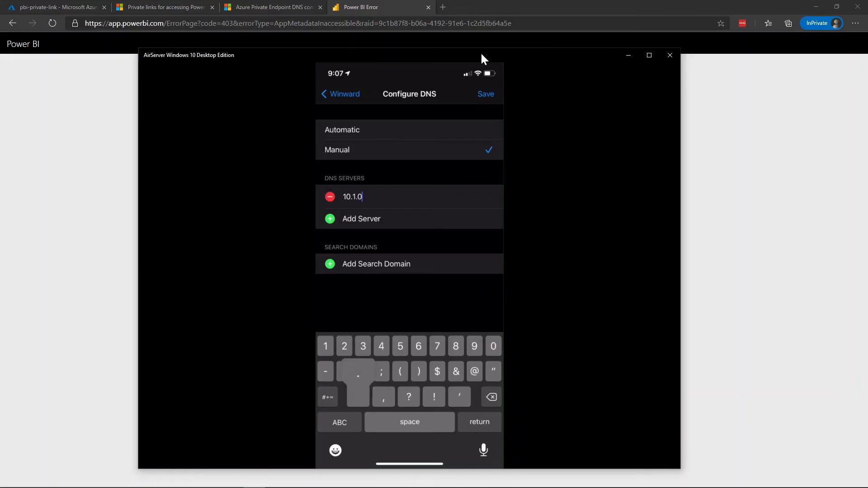
pyautogui.write('8')
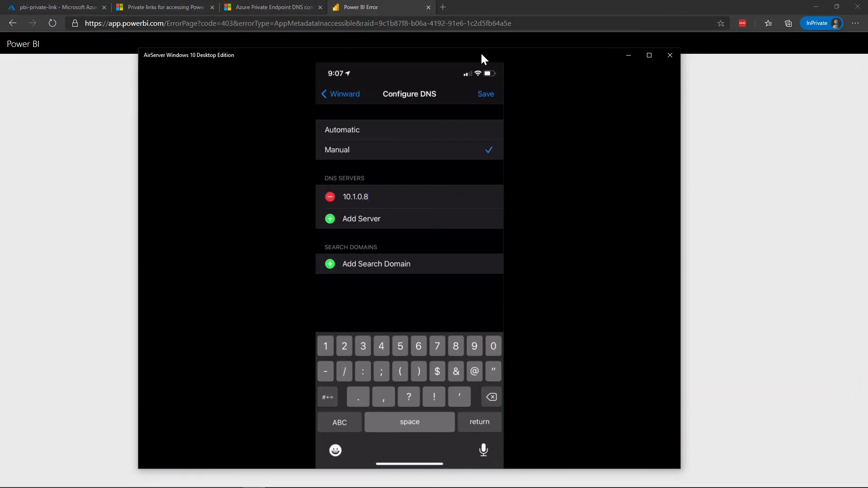
pyautogui.click(339, 94)
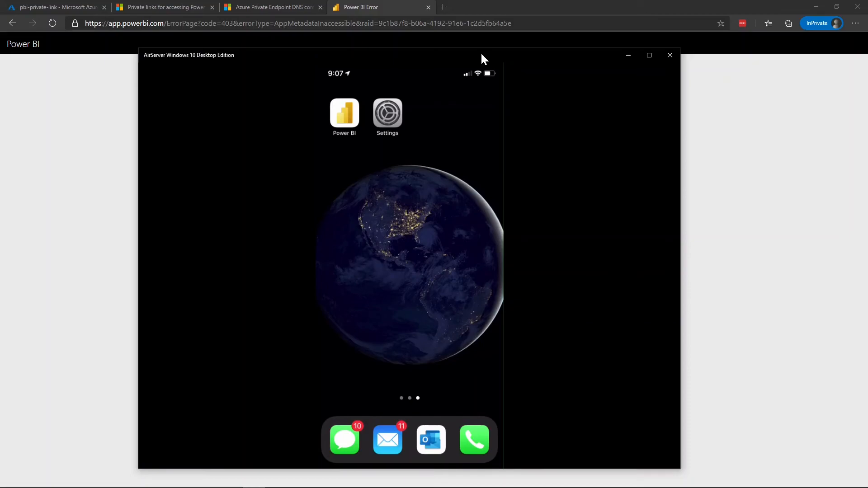
# - Open WorkforceReport_FinishedReport from My Workspace reports in the iPhone Power BI app
pyautogui.click(344, 109)
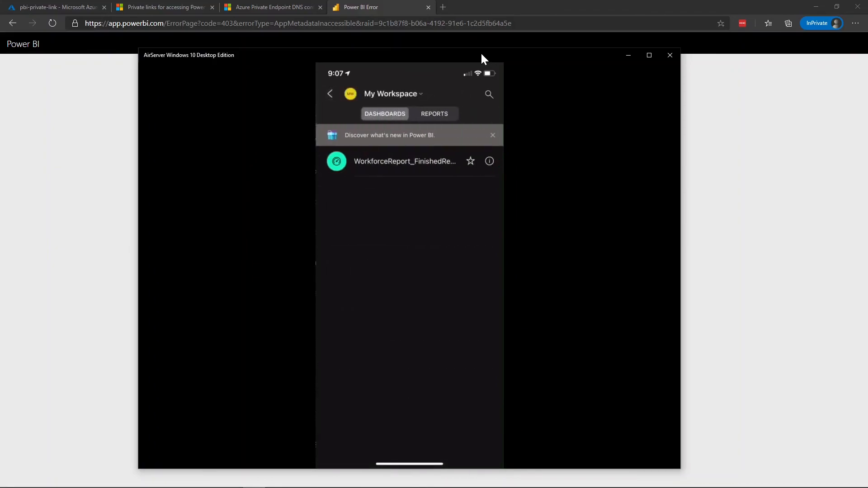
pyautogui.click(435, 114)
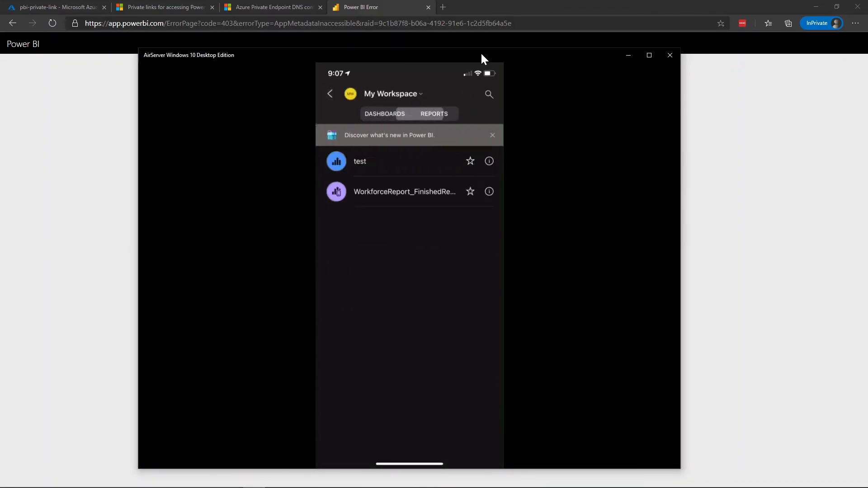
pyautogui.click(434, 114)
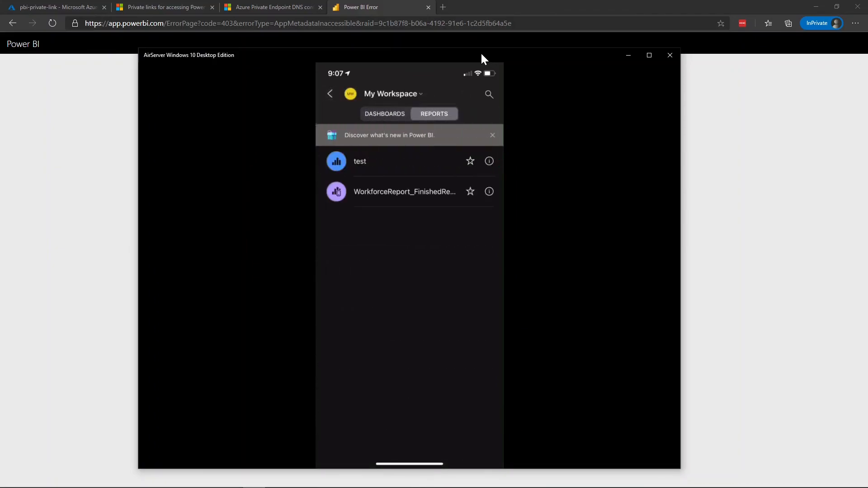
pyautogui.click(404, 192)
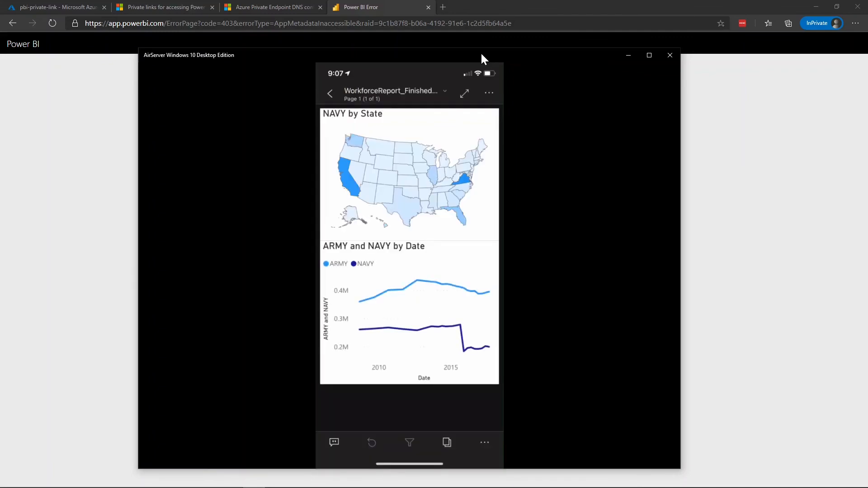